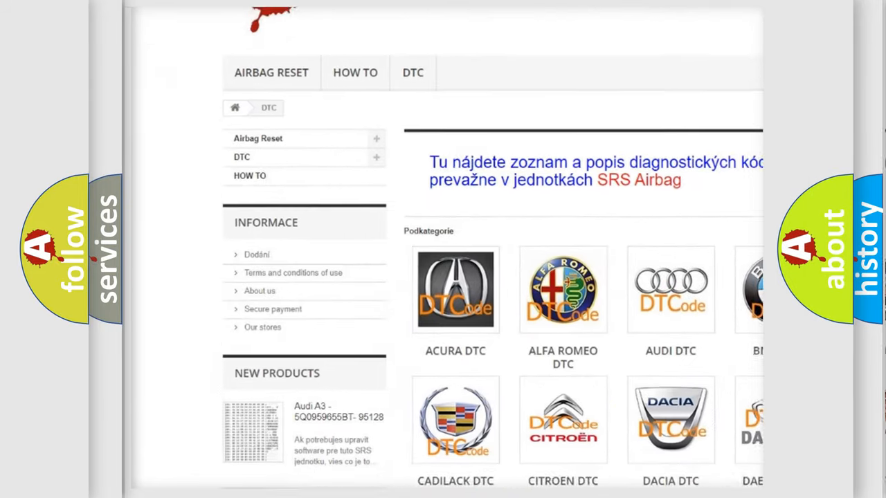
Scroll past the manufacturer logos on airbagreset.sk to the B-series trouble code list.
{"action": "scroll", "scroll_direction": "down", "scroll_amount": 3}
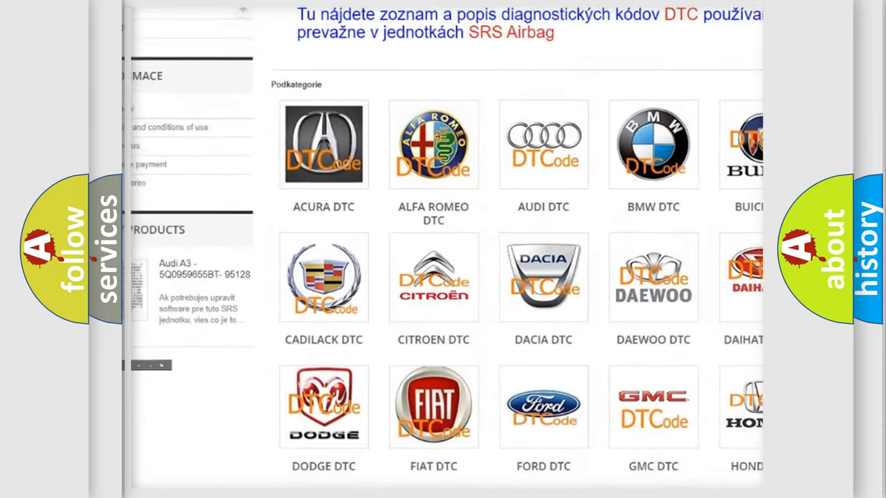
{"action": "scroll", "scroll_direction": "down", "scroll_amount": 3}
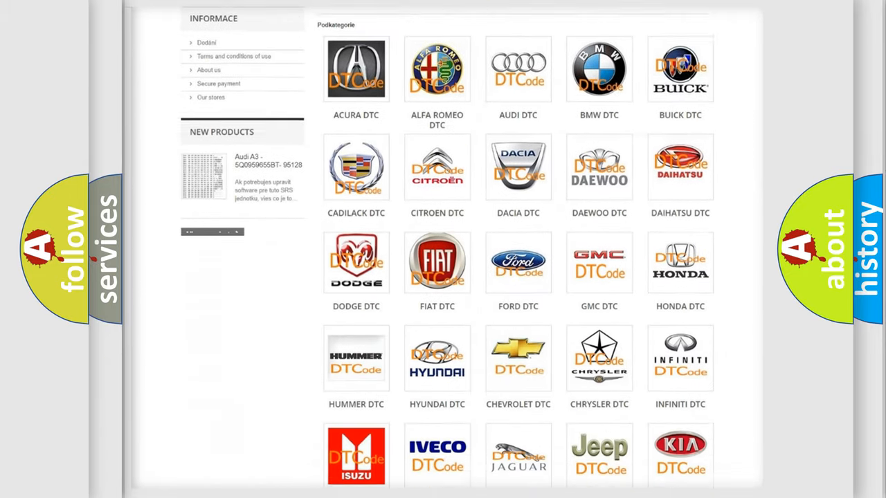
{"action": "scroll", "scroll_direction": "down", "scroll_amount": 3}
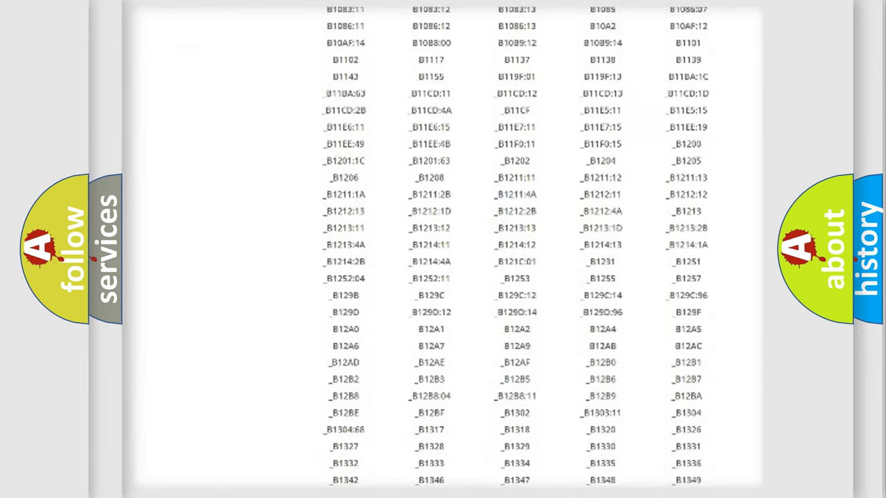
{"action": "scroll", "scroll_direction": "down", "scroll_amount": 3}
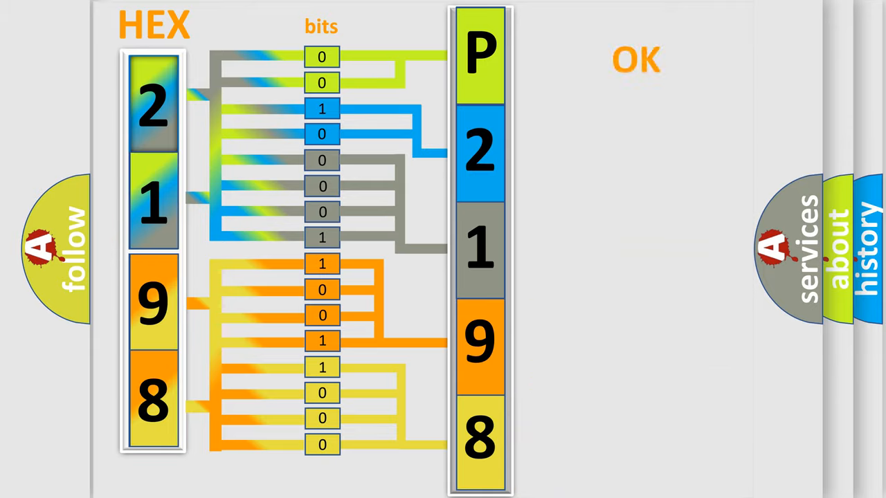
Advance the slideshow so hex 2198 animates through the bit boxes to P2198.
{"action": "left_click", "coordinate": [635, 60]}
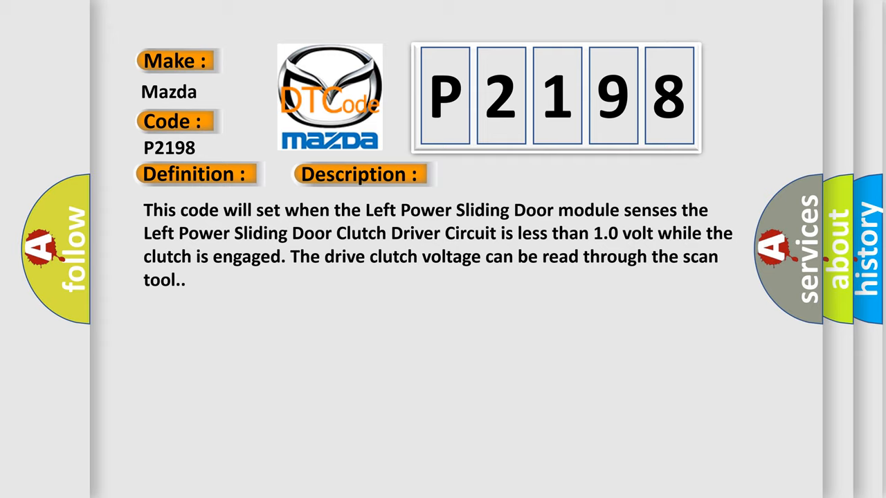
Reveal the P2198 Cause text: door track harness, door module, left sliding door drive.
{"action": "left_click", "coordinate": [509, 174]}
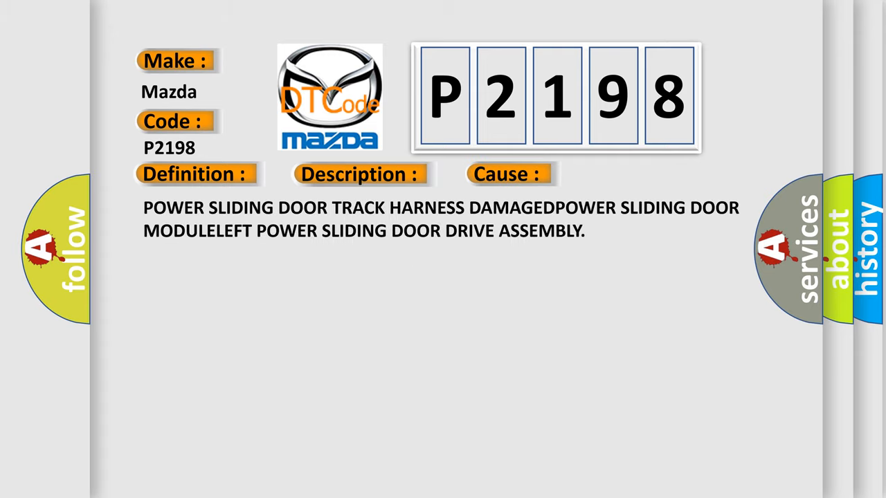